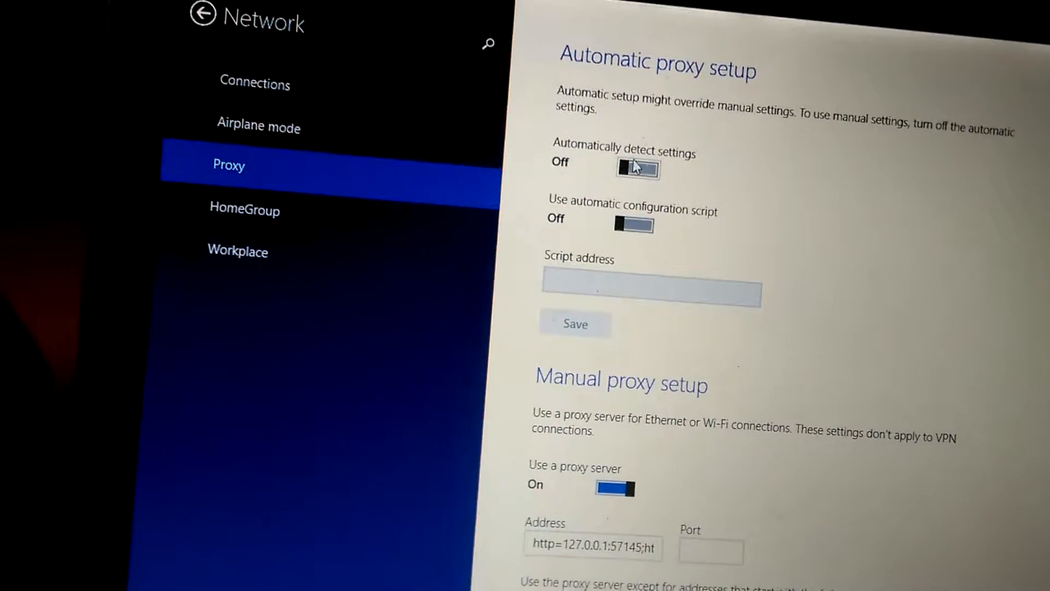
Switch 'Automatically detect settings' On and 'Use a proxy server' Off
left_click(635, 168)
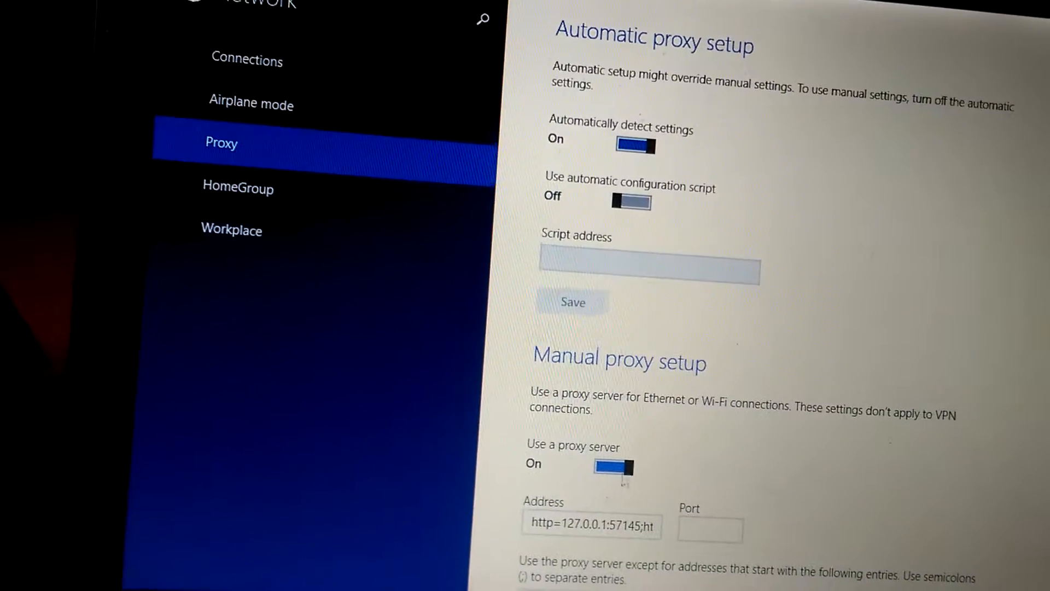
left_click(610, 467)
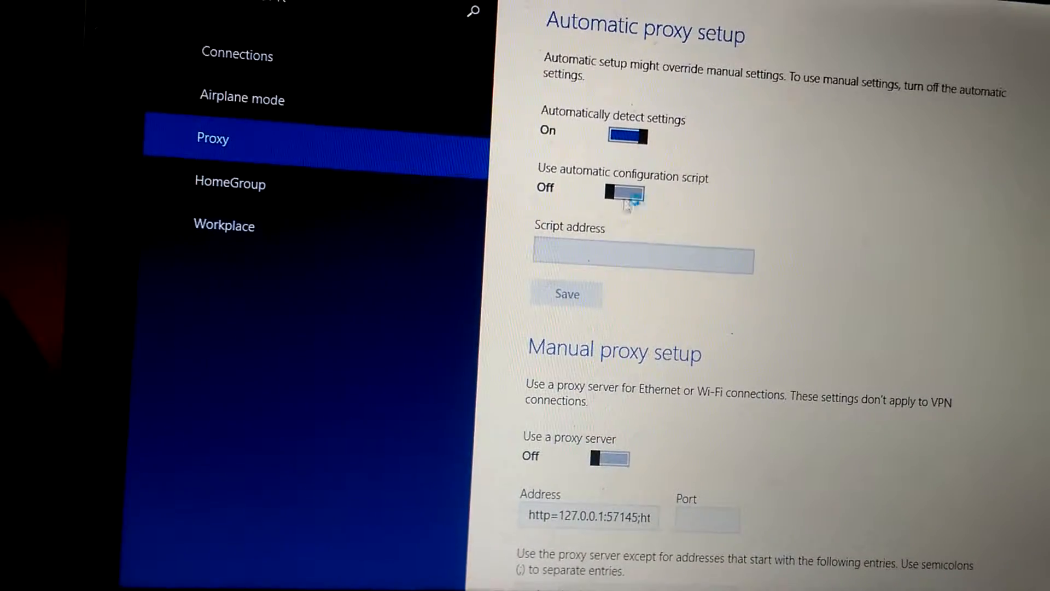
Switch 'Use automatic configuration script' On, leaving the script address blank
left_click(621, 195)
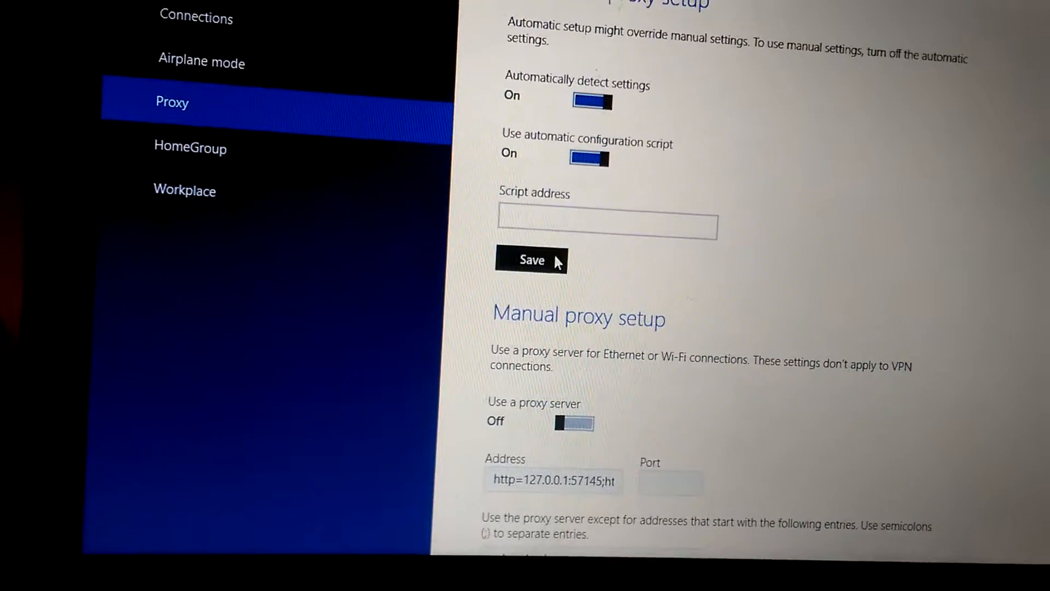
mouse_move(475, 302)
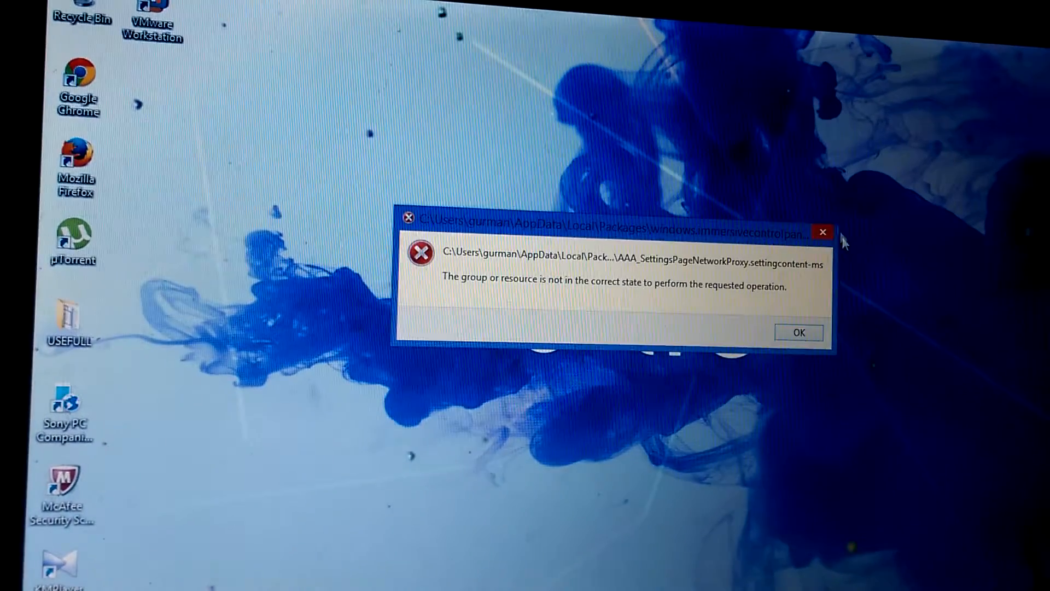
Dismiss the AAA_SettingsPageNetworkProxy.settingcontent-ms error dialog with OK
left_click(797, 333)
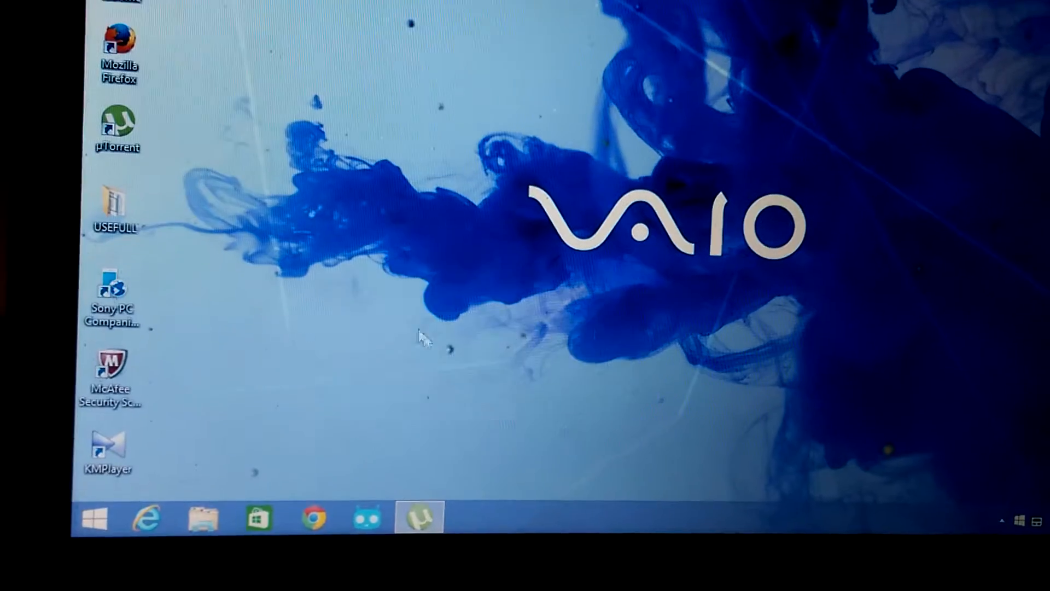